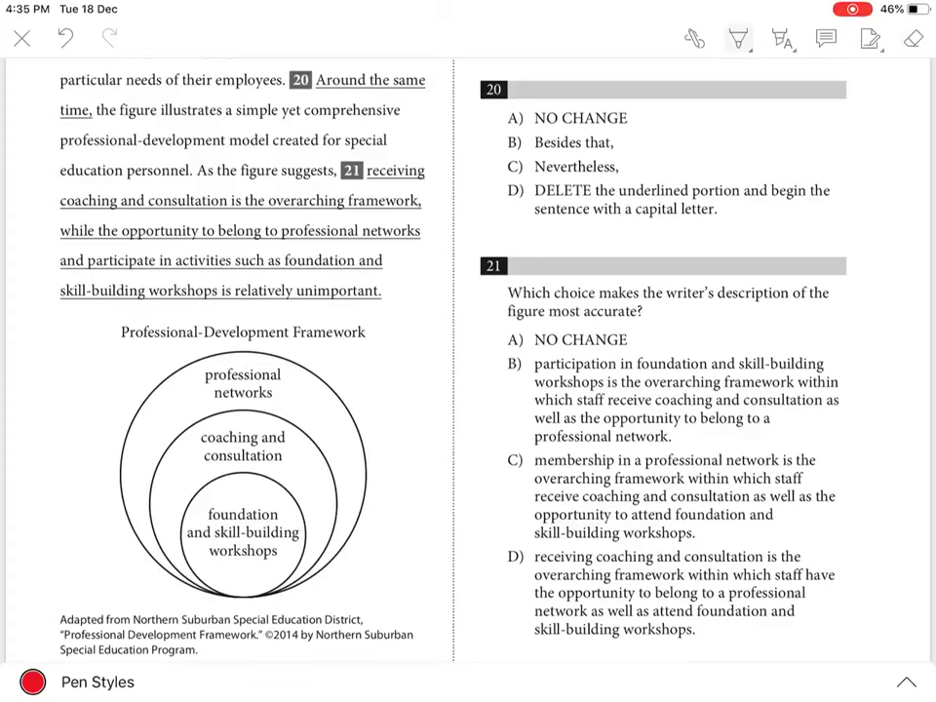
- Draw a red arrow at choice D and circle the transition phrase in question 20
drag(478, 190, 492, 191)
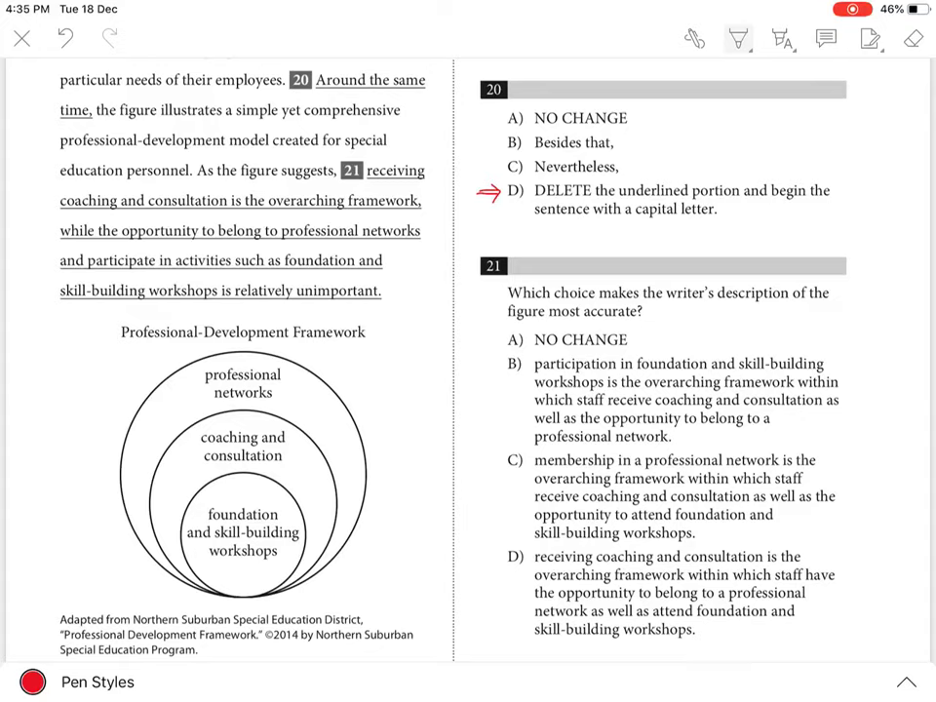
drag(288, 92, 322, 97)
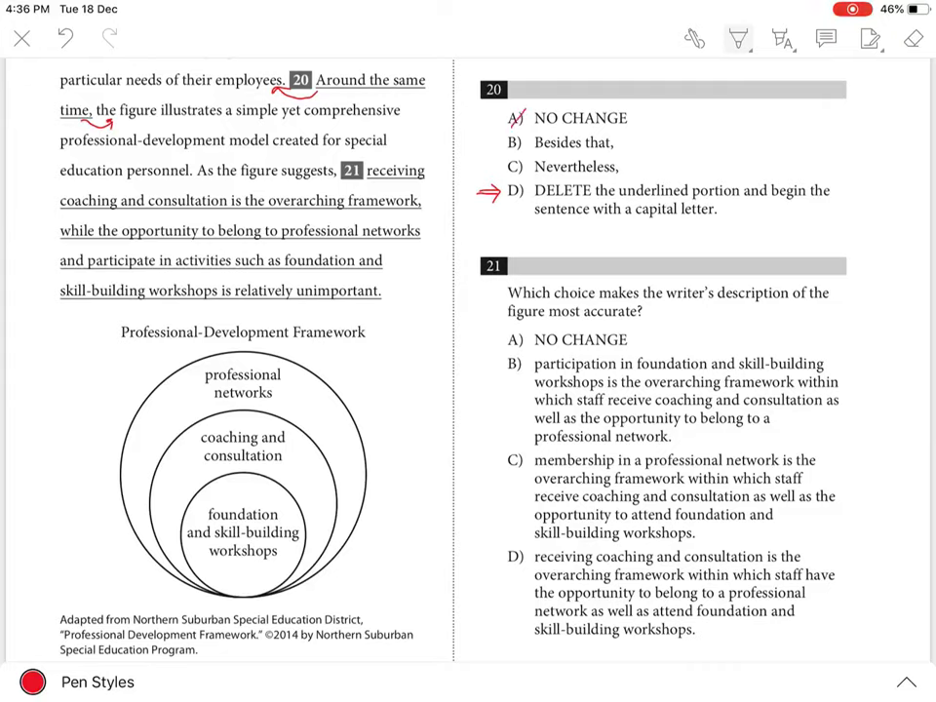
- Cross out answer choices A, B and C of question 20 in red
click(517, 118)
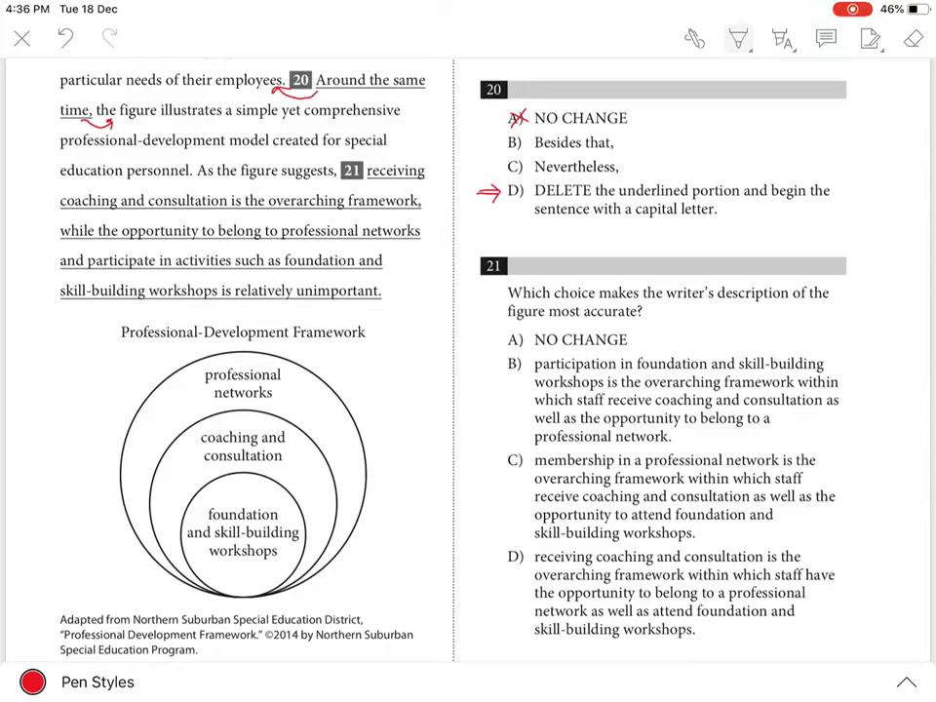
click(517, 142)
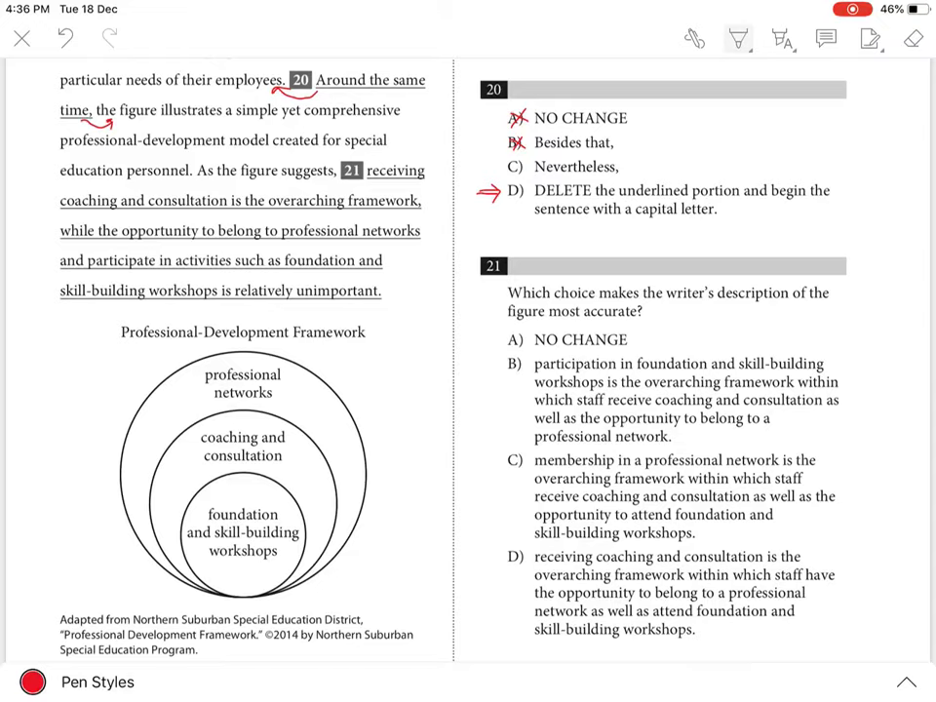
click(514, 167)
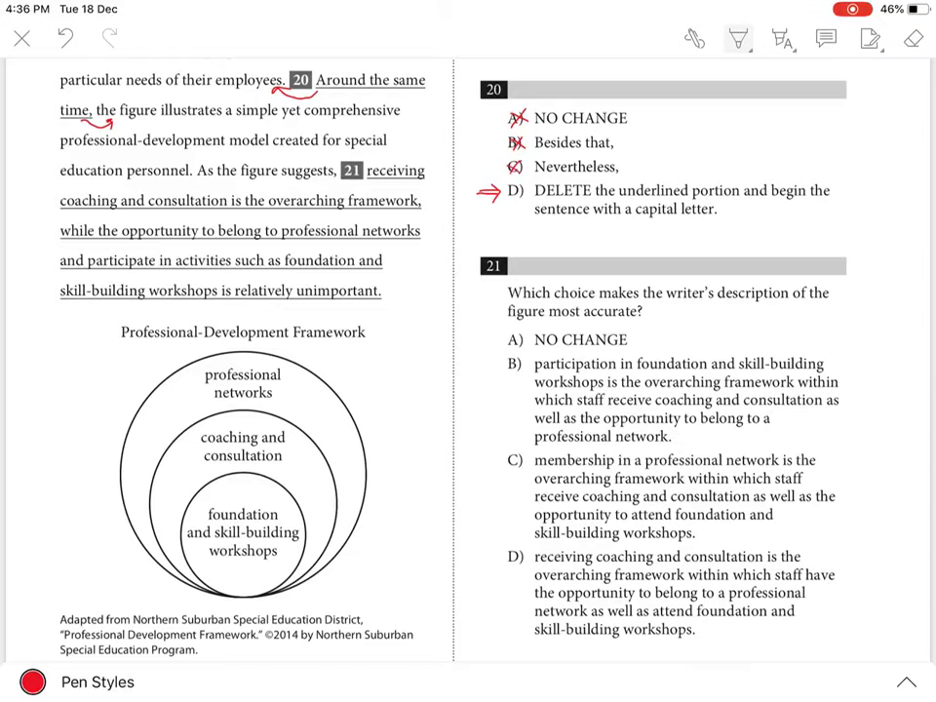